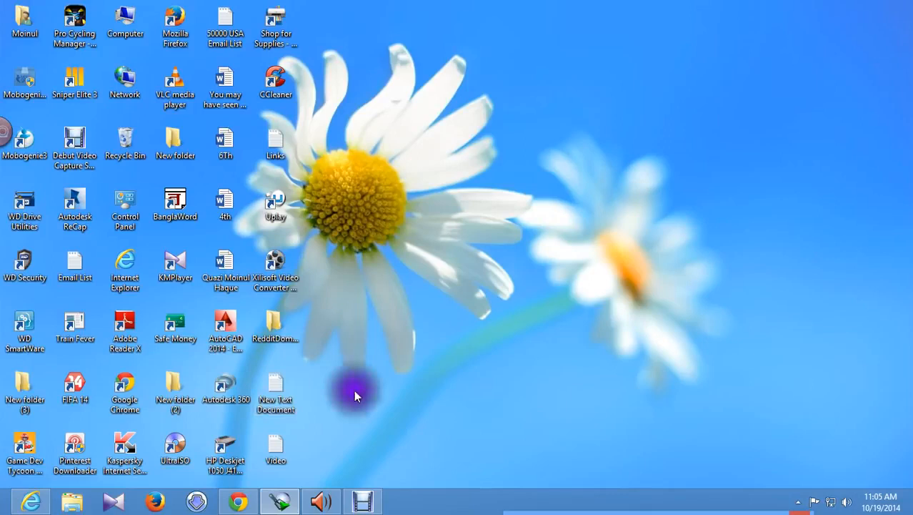
- Launch Chrome from the taskbar so a new tab shows the Google start page
left_click(237, 500)
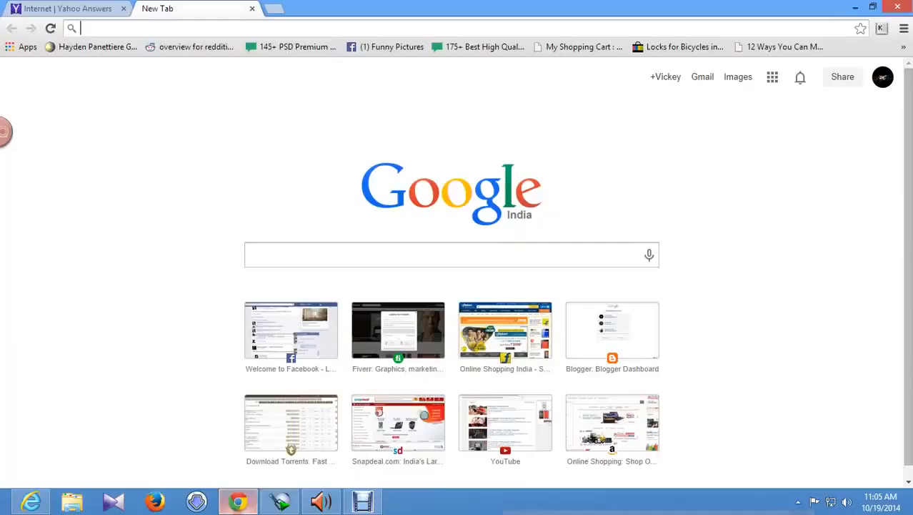
mouse_move(292, 392)
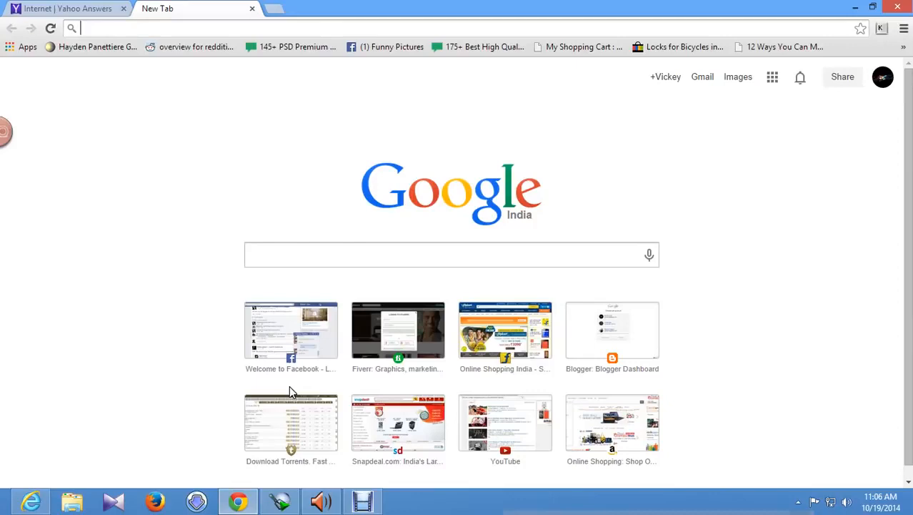
- Go to reddit.com and enter the account's username and password
type("reddit.com")
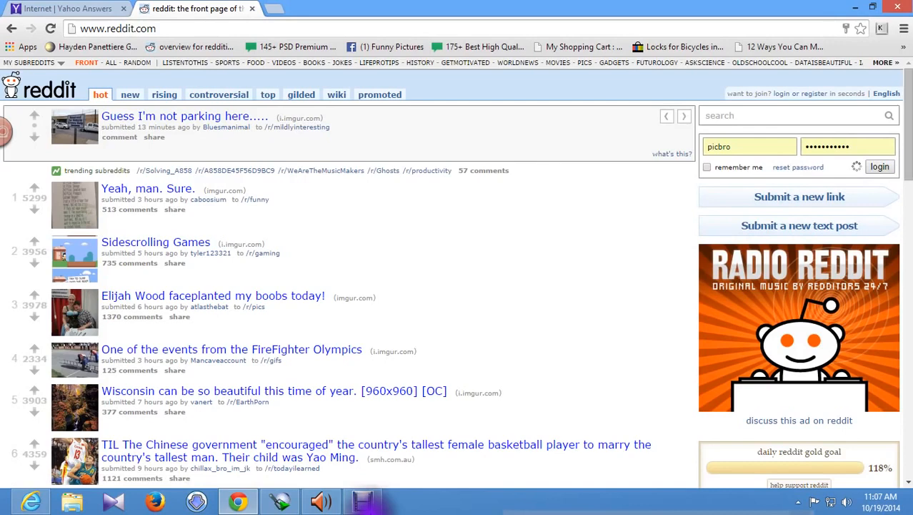
- Log in to the Reddit account and start a new link submission
left_click(879, 166)
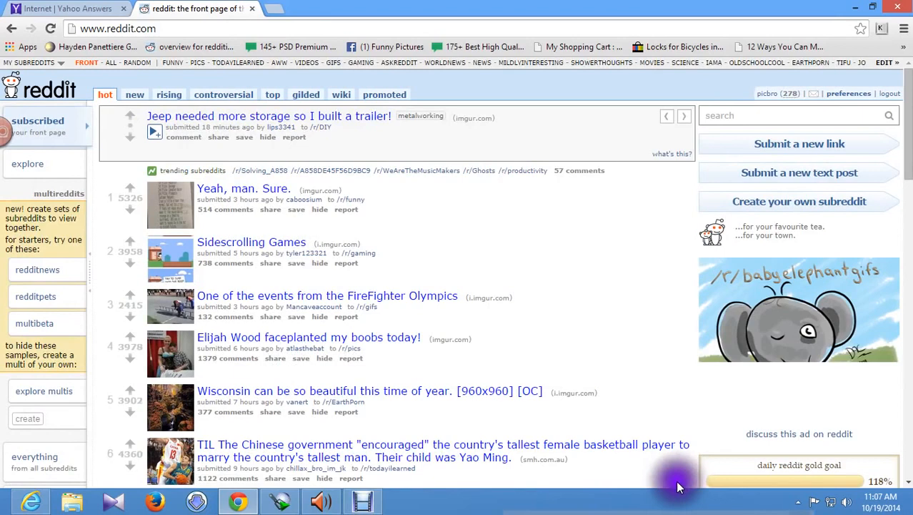
left_click(799, 143)
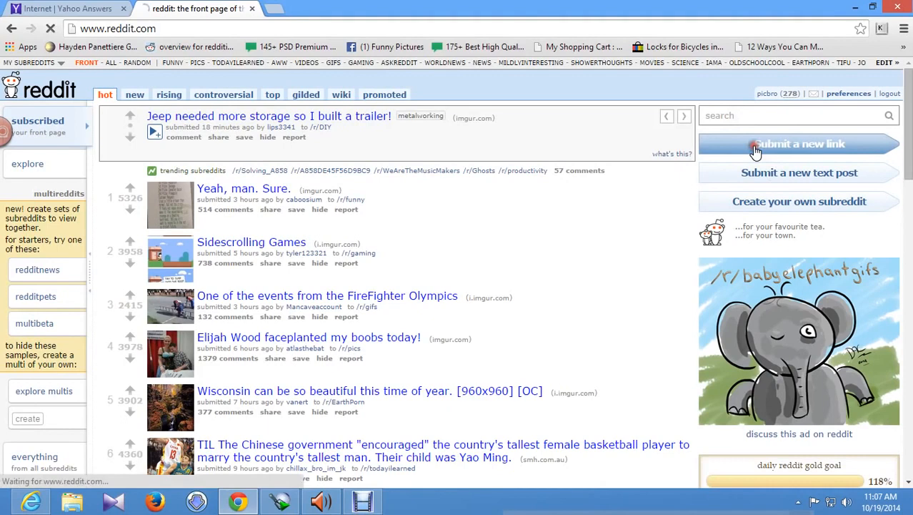
- Title the link post 'How to get free traffic for your website' and switch to the blog tab
left_click(799, 143)
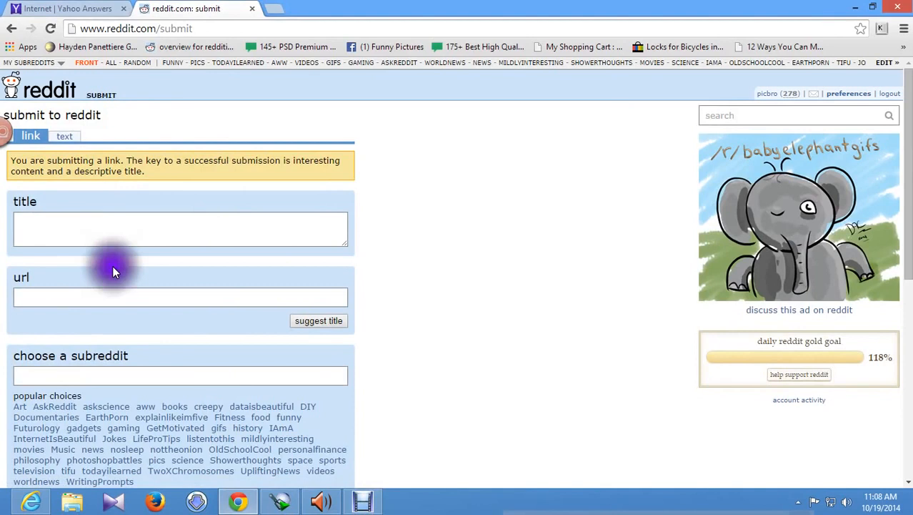
type("How to get free")
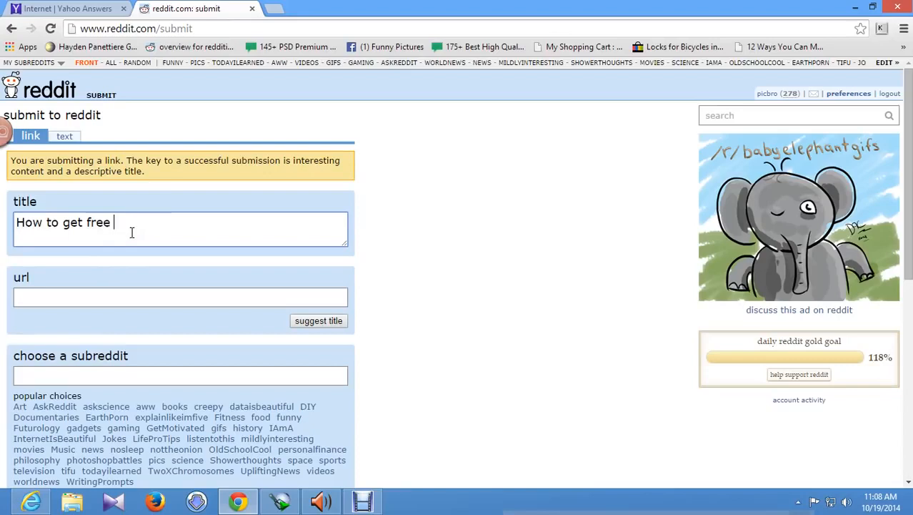
type("traffic for your")
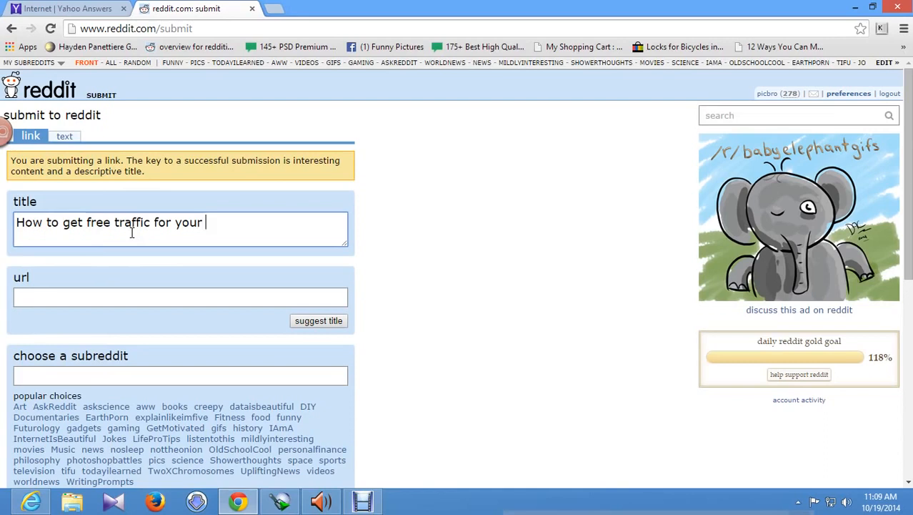
type("website")
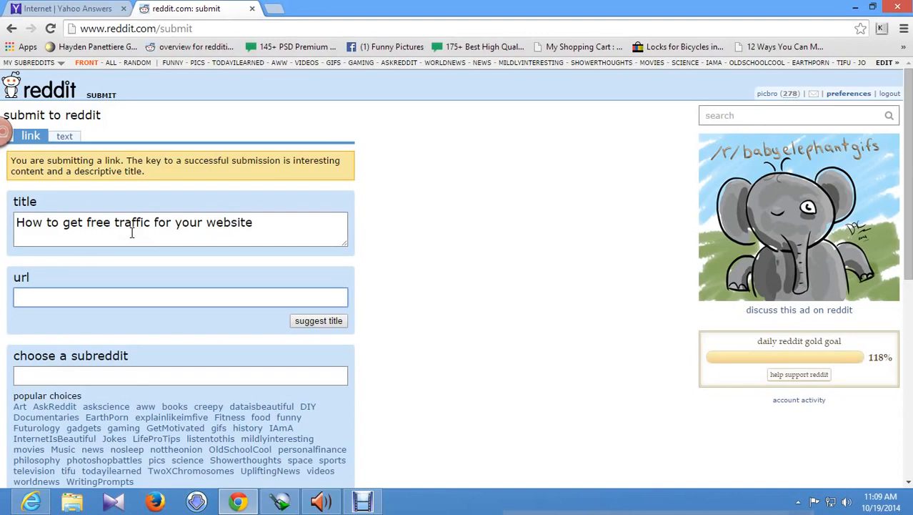
left_click(274, 8)
type("smartblogtips.blogspot.in")
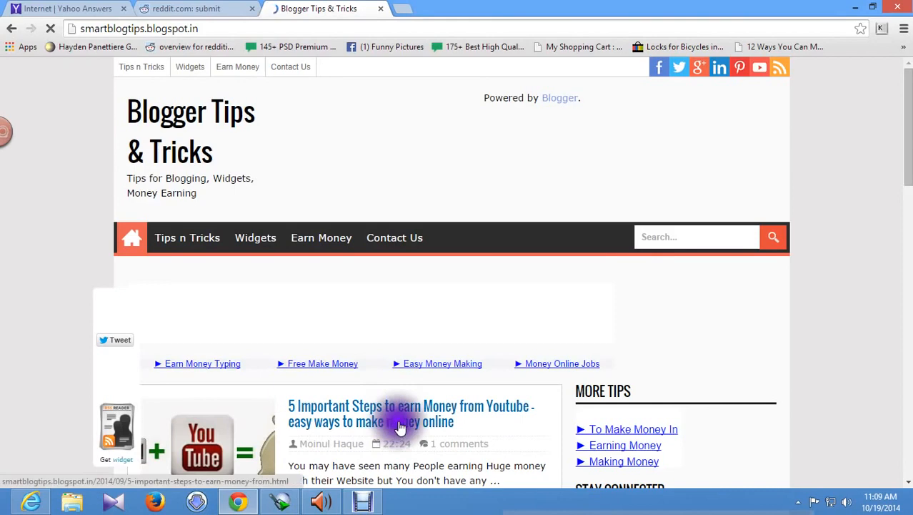
- Add the blog post's URL and choose the earnmoney subreddit for the submission
scroll("down", 3)
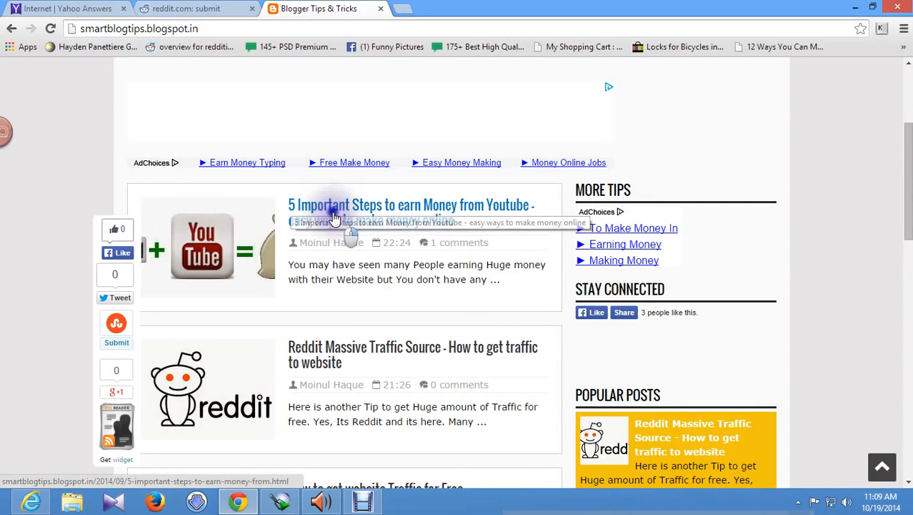
left_click(193, 9)
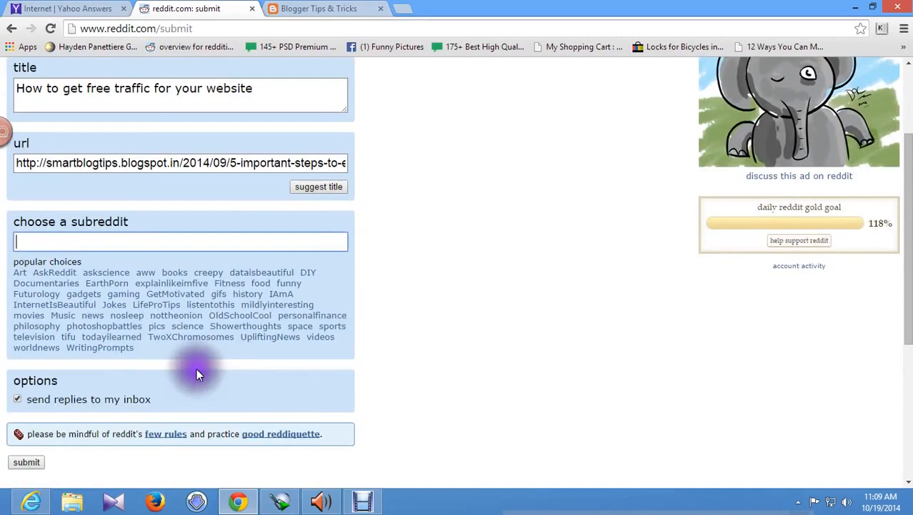
type("earnmoney")
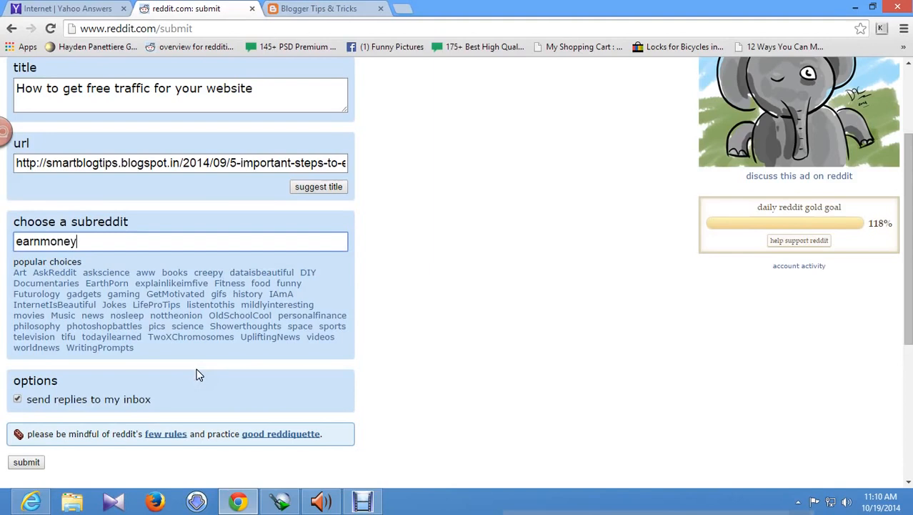
left_click(17, 399)
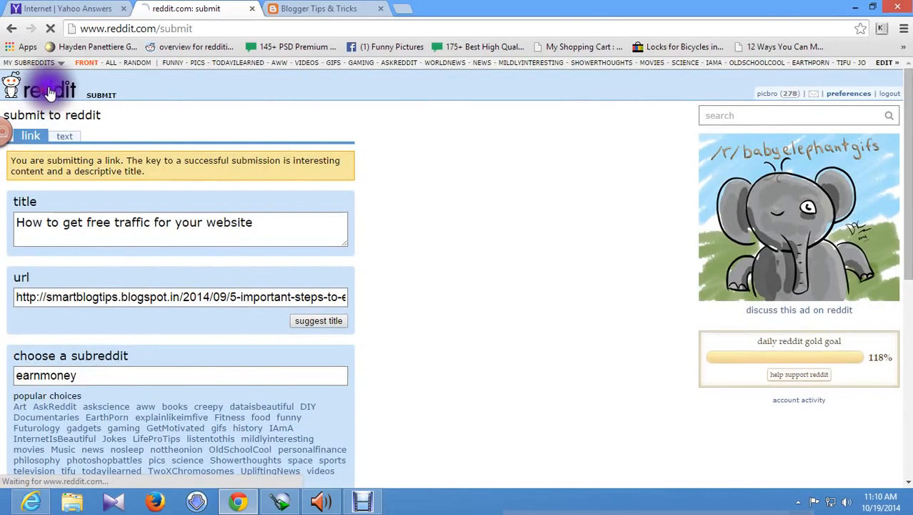
- Return to the Reddit front page via the reddit logo
left_click(49, 90)
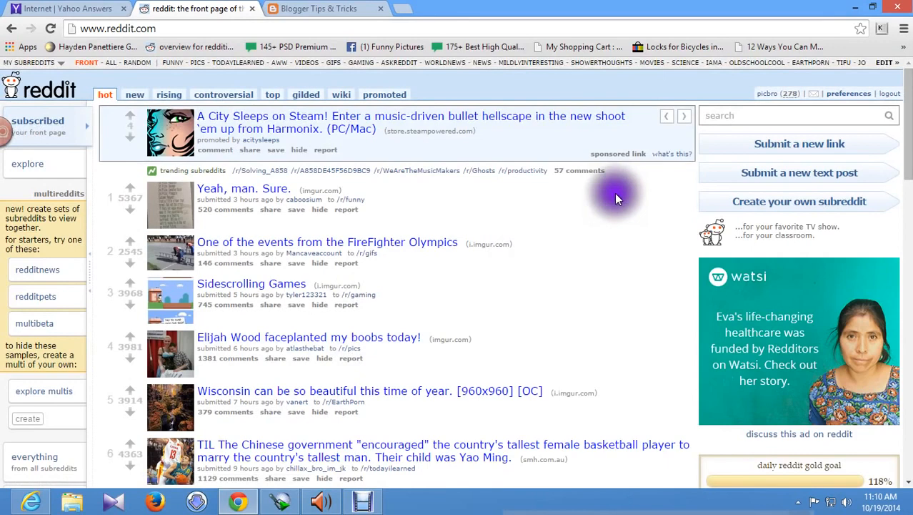
mouse_move(612, 200)
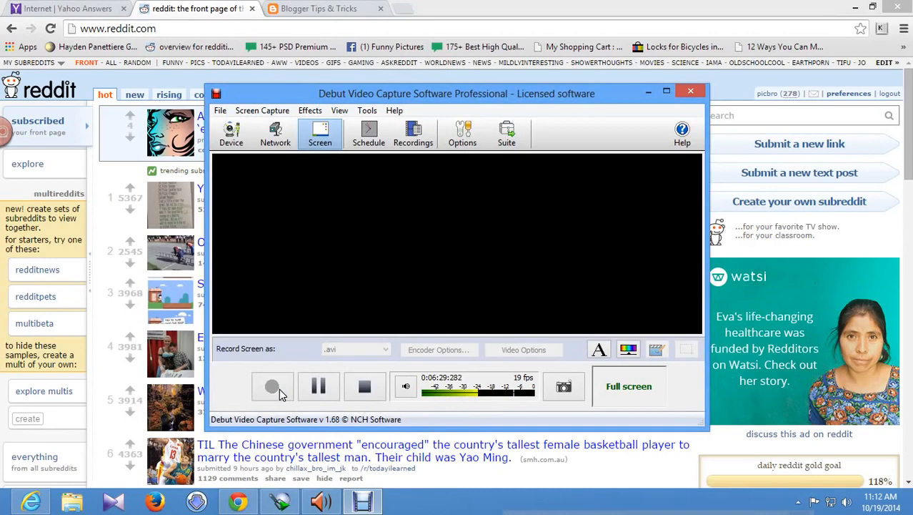
- Open the front-page post 'Yeah, man. Sure.' in a new tab
left_click(690, 93)
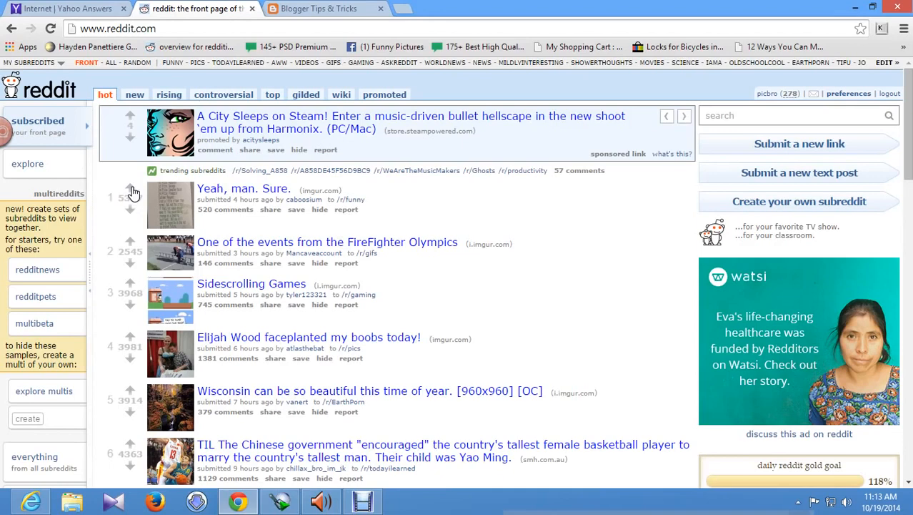
mouse_move(792, 94)
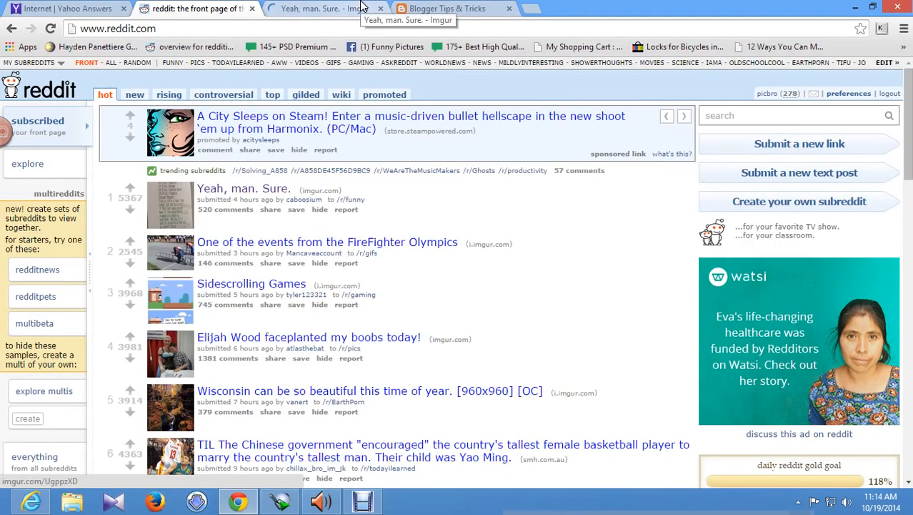
- View the 'Yeah, man. Sure.' Imgur image, then open submitter caboosium's profile overview
left_click(322, 9)
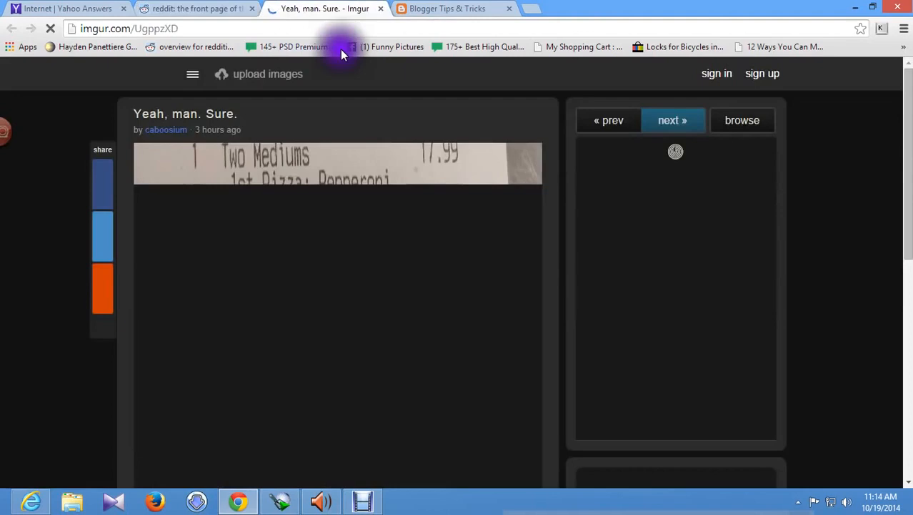
scroll("down", 3)
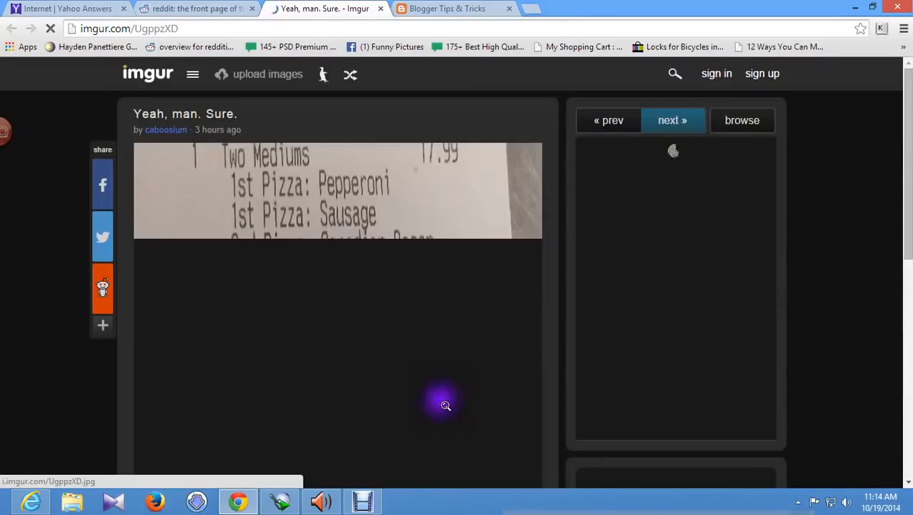
scroll("down", 3)
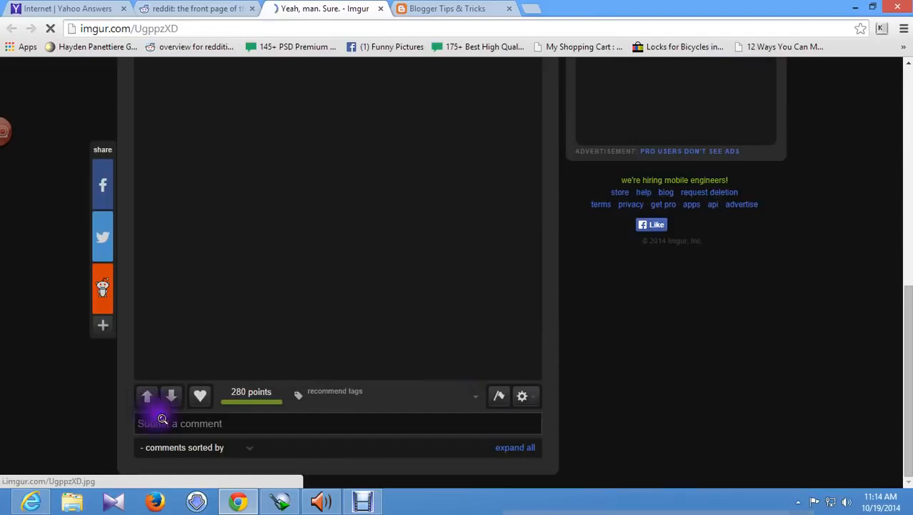
left_click(522, 395)
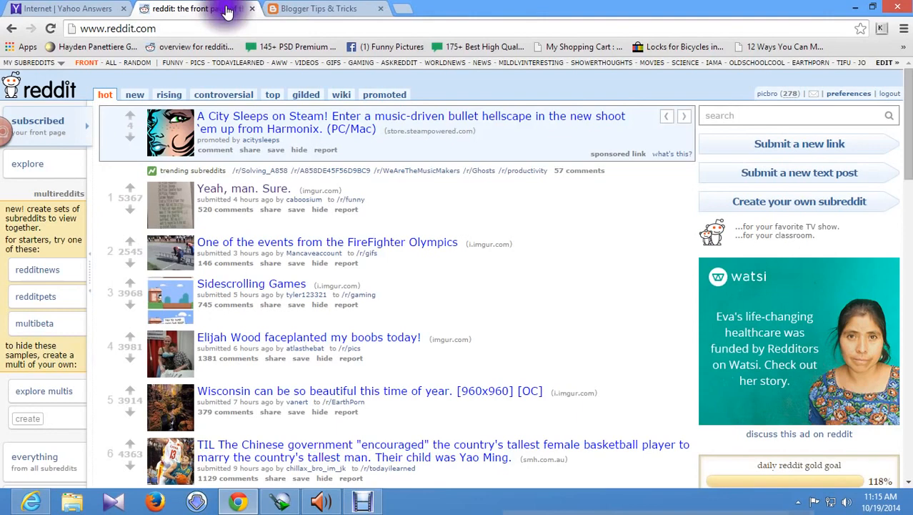
left_click(305, 199)
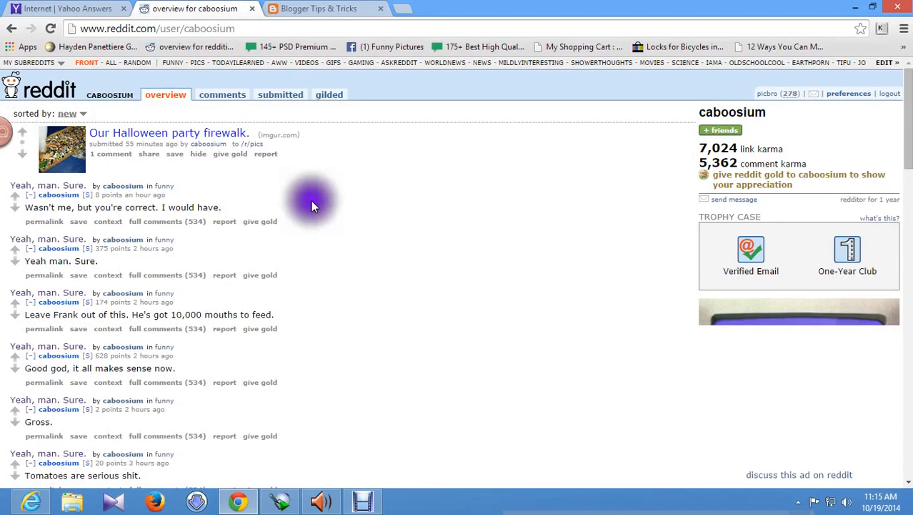